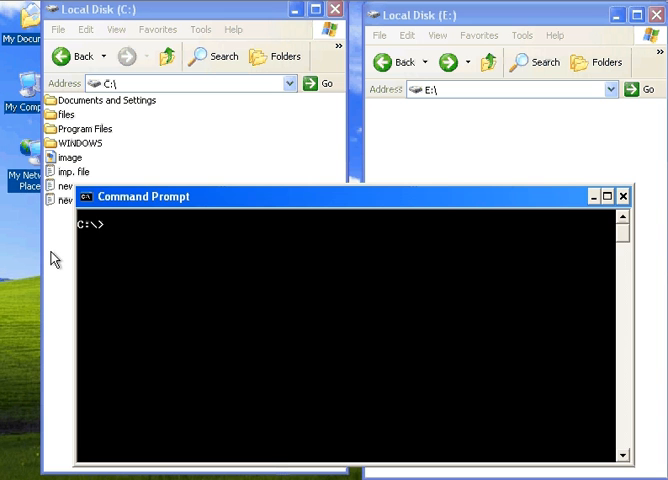
{"action": "mouse_move", "coordinate": [196, 222]}
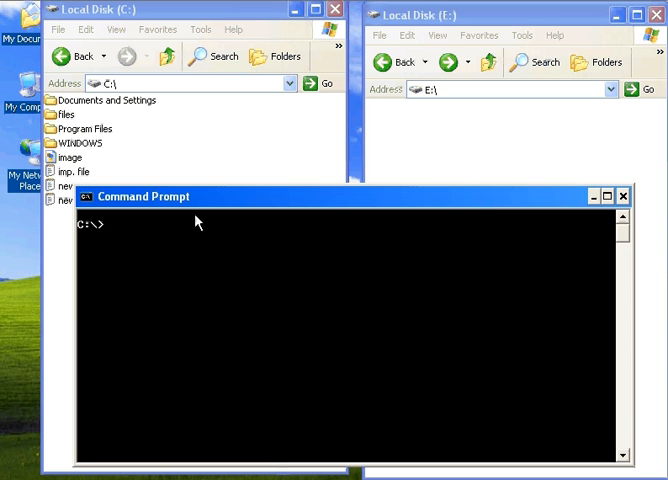
{"action": "mouse_move", "coordinate": [194, 258]}
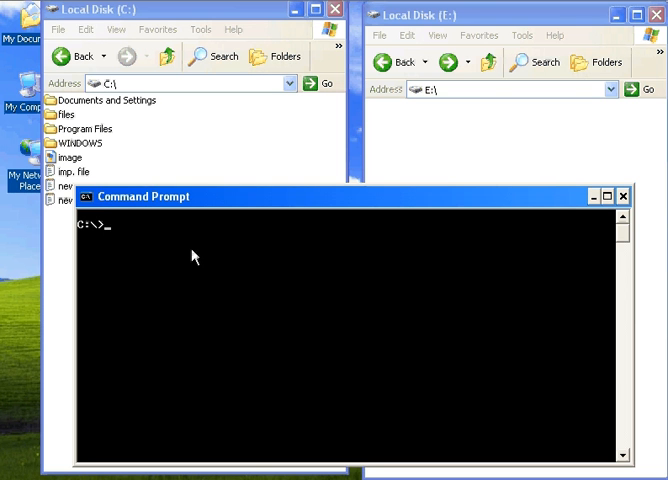
{"action": "type", "text": "copy"}
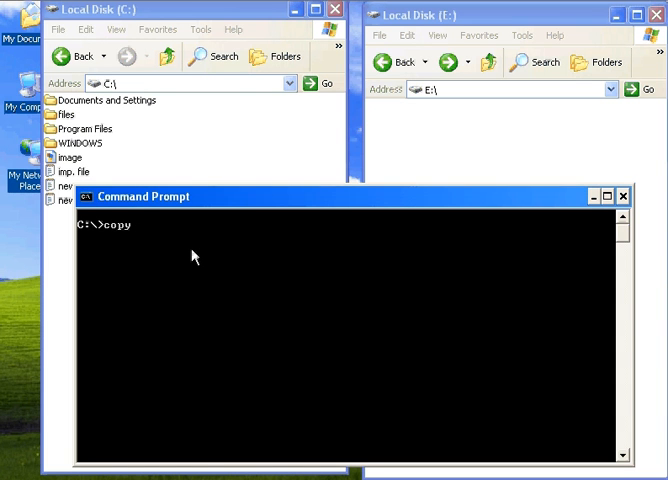
{"action": "type", "text": "new"}
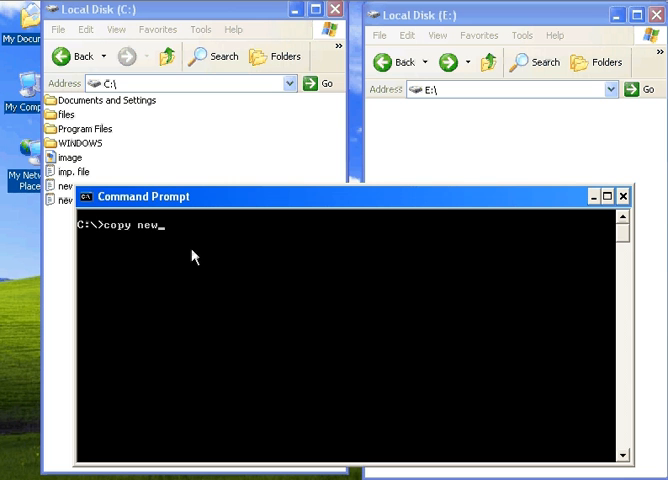
{"action": "type", "text": ".txt"}
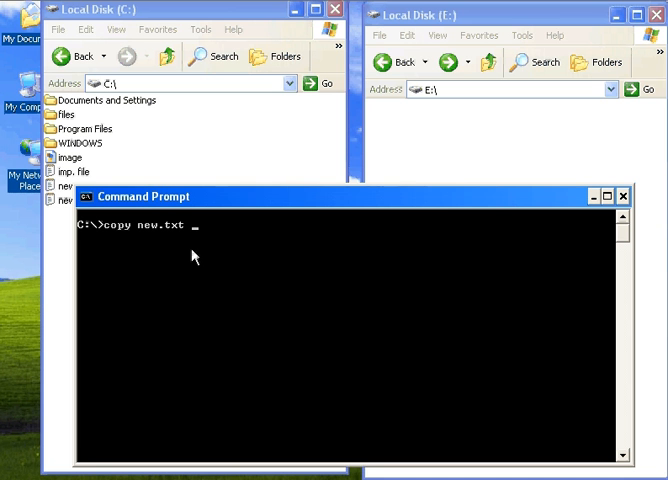
{"action": "type", "text": "e"}
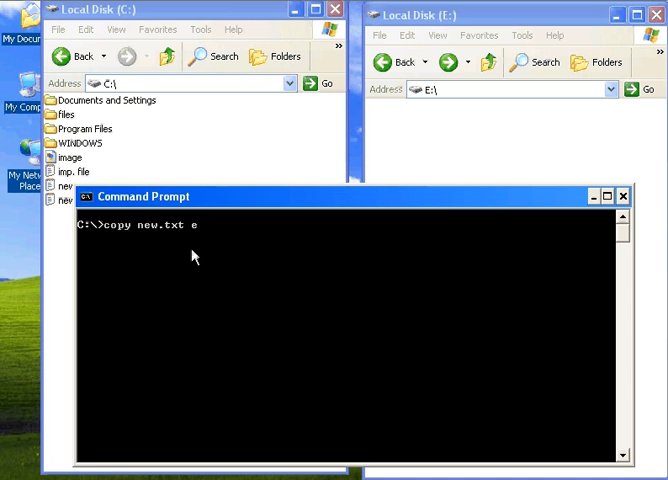
{"action": "type", "text": ":"}
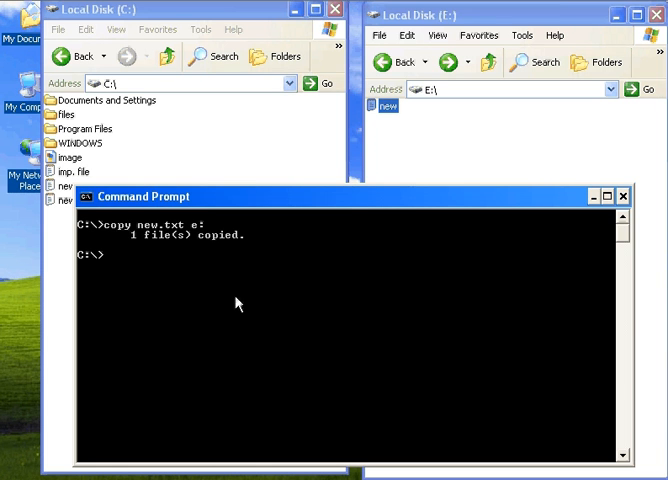
{"action": "type", "text": "copy *.*"}
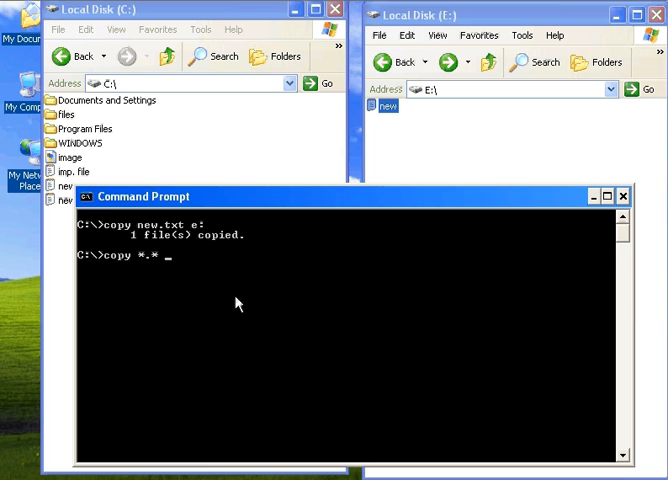
{"action": "type", "text": "e:\\"}
{"action": "type", "text": "a"}
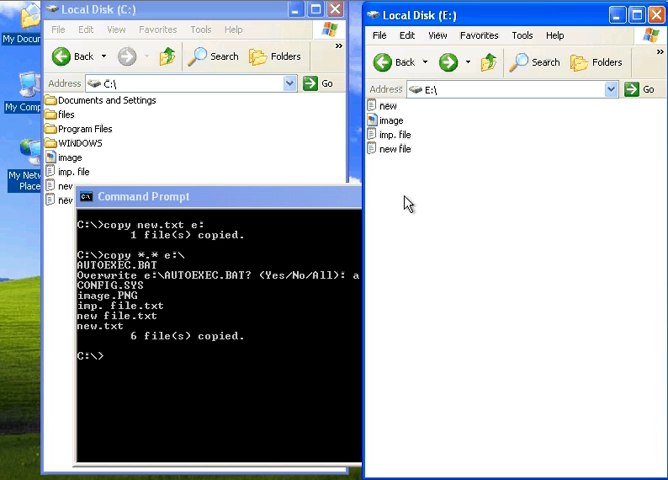
{"action": "mouse_move", "coordinate": [168, 308]}
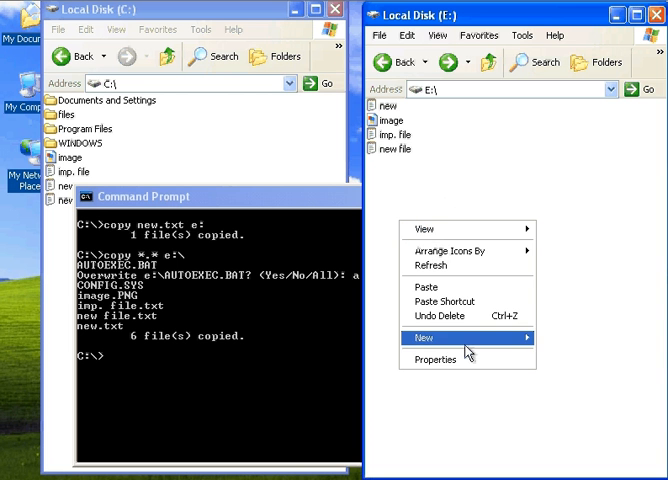
{"action": "mouse_move", "coordinate": [558, 351]}
{"action": "type", "text": "osr"}
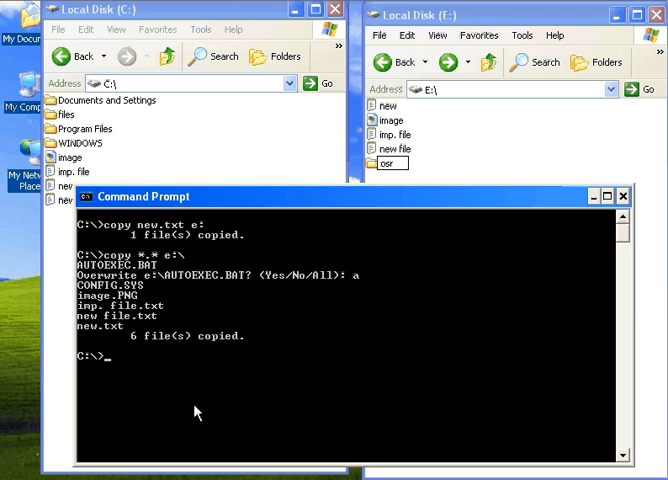
{"action": "type", "text": "copy *.* e:\\osr"}
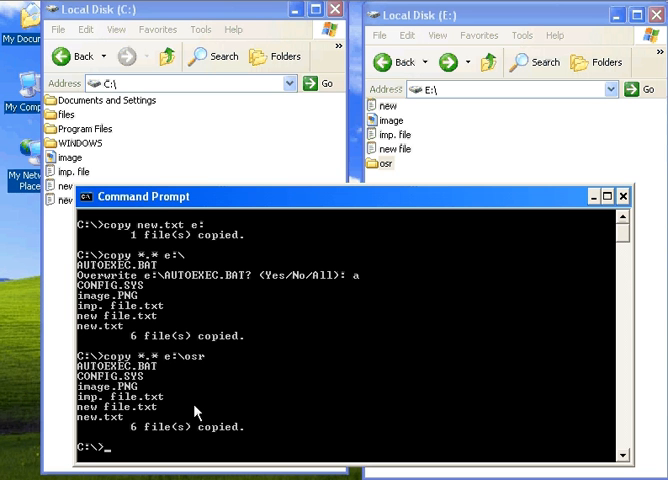
{"action": "type", "text": "e:"}
{"action": "type", "text": "cd"}
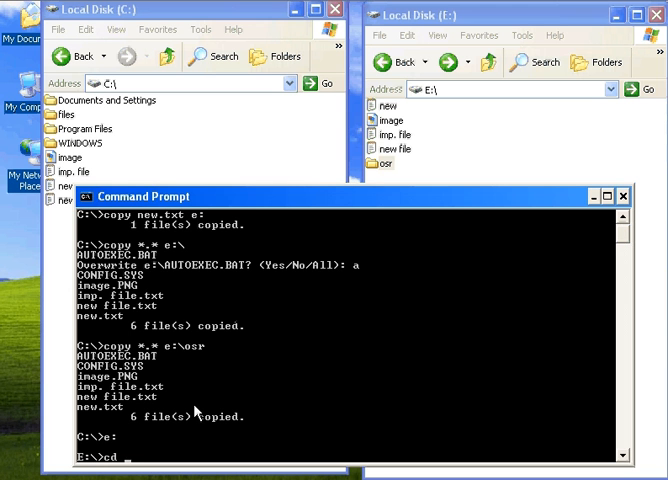
{"action": "type", "text": "osr"}
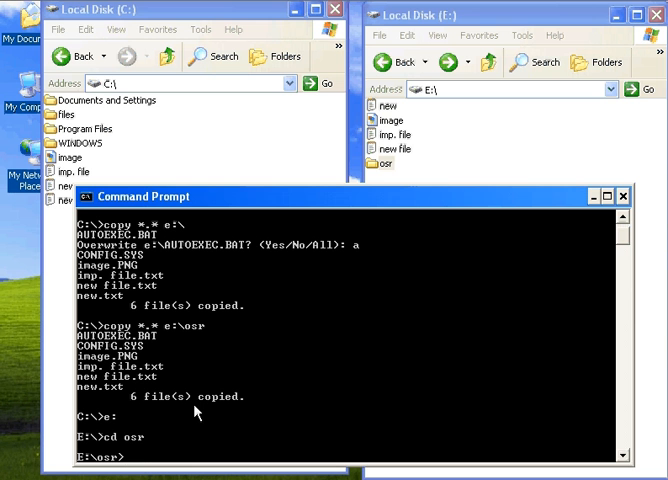
{"action": "type", "text": "dir"}
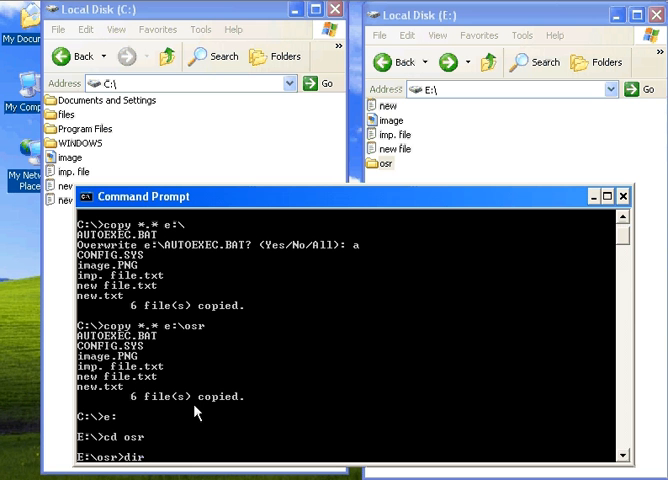